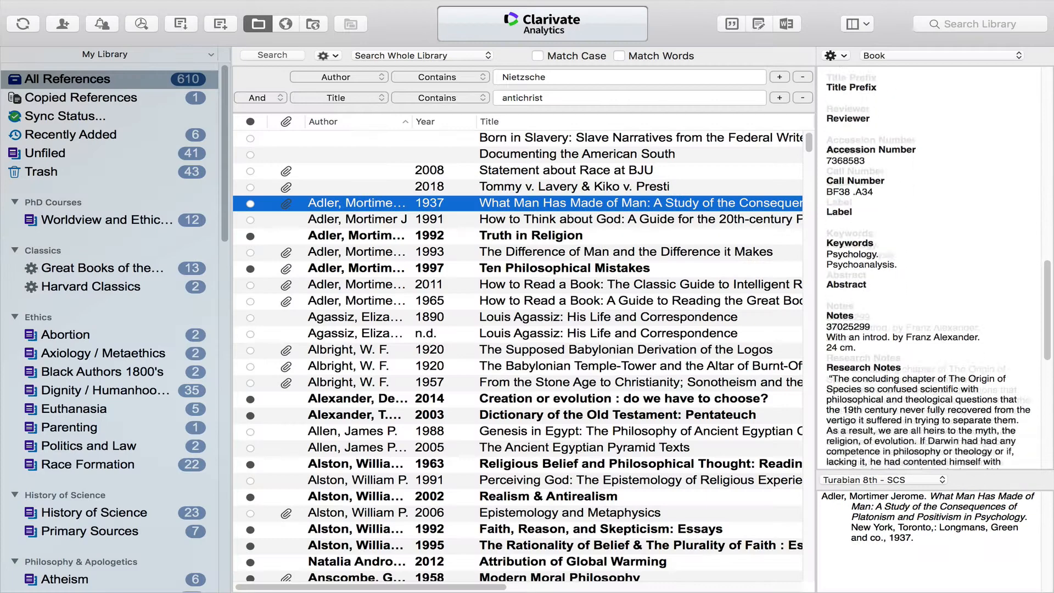
- Try panel layouts (details below, PDF beside, details at side) and browse citation output styles
{"action": "scroll", "scroll_direction": "down", "scroll_amount": 3}
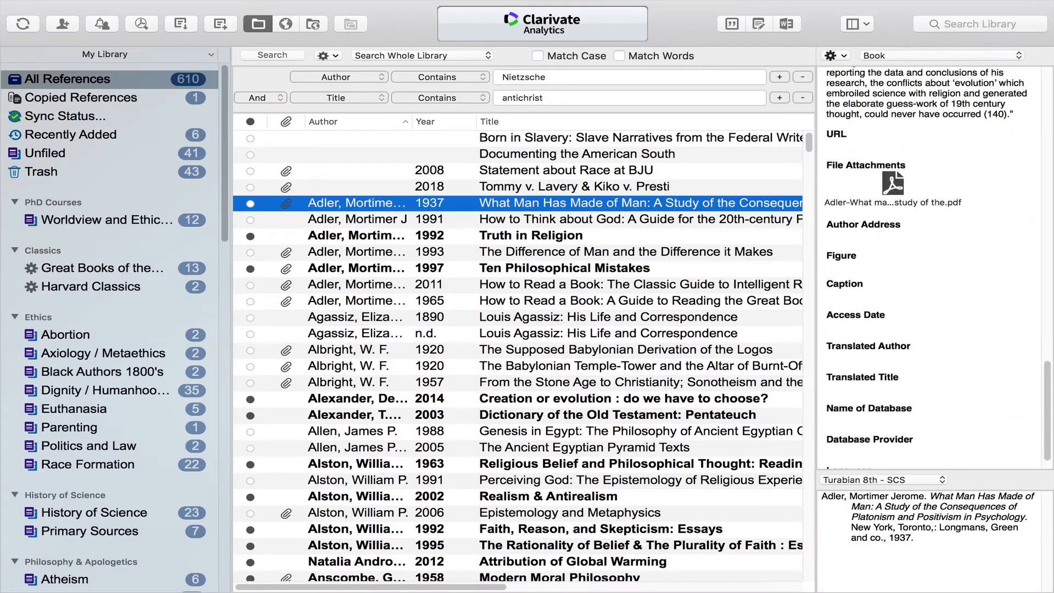
{"action": "scroll", "scroll_direction": "down", "scroll_amount": 3}
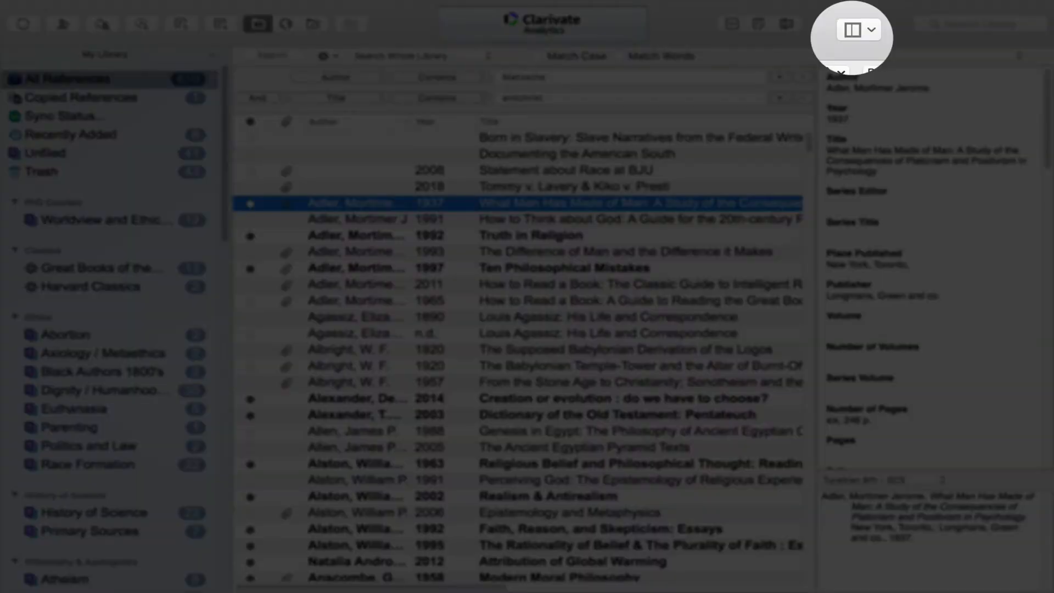
{"action": "left_click", "coordinate": [853, 30]}
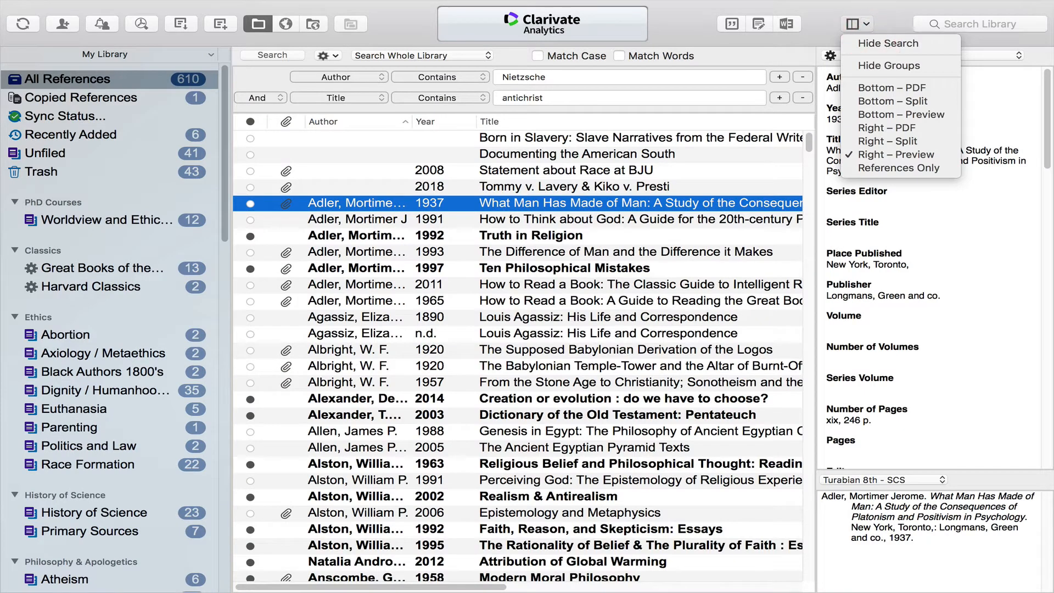
{"action": "mouse_move", "coordinate": [891, 87]}
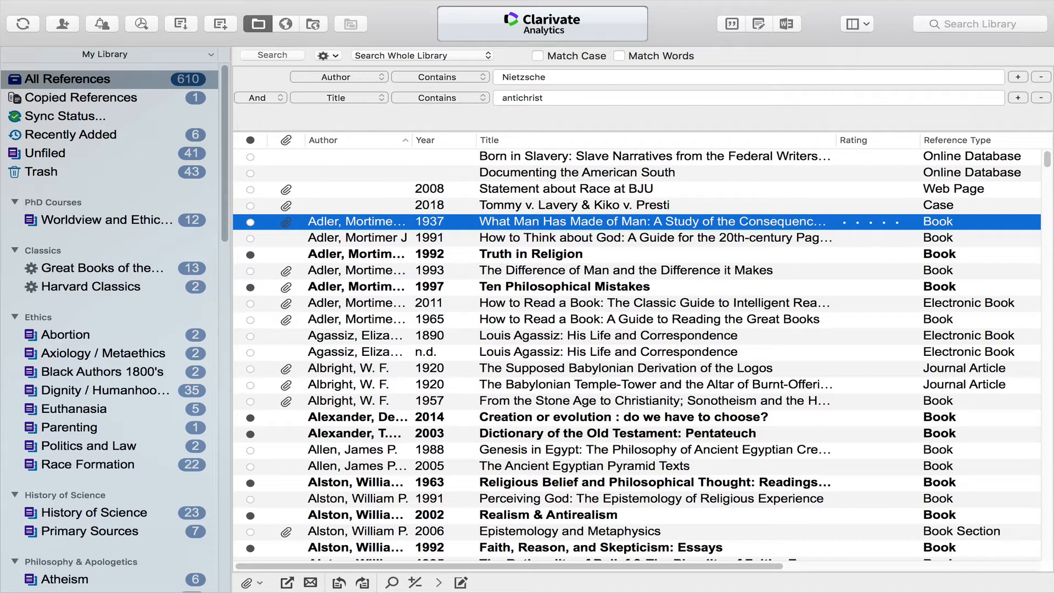
{"action": "left_click", "coordinate": [853, 24]}
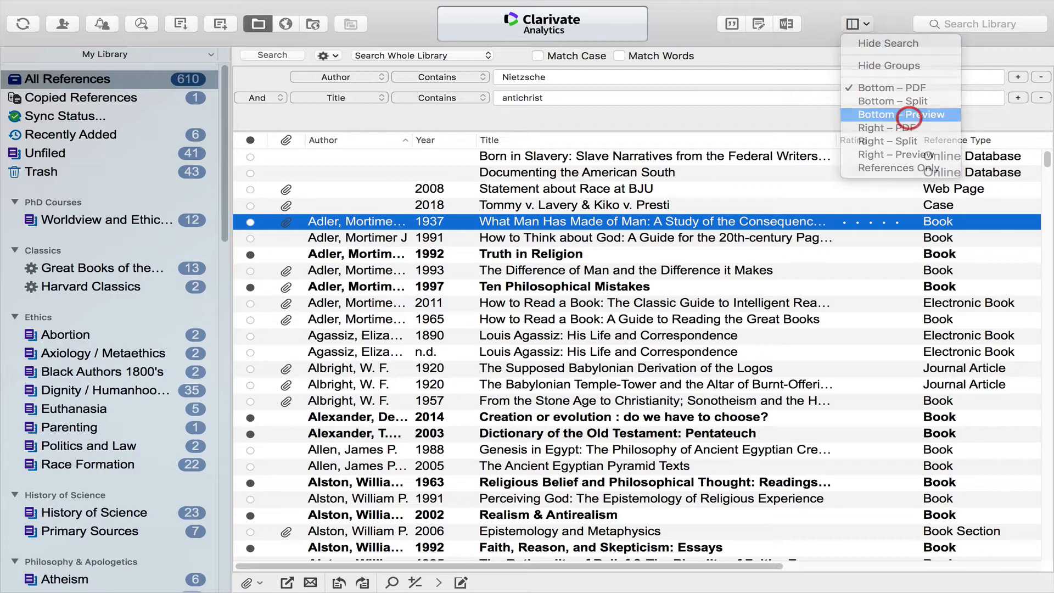
{"action": "left_click", "coordinate": [894, 114]}
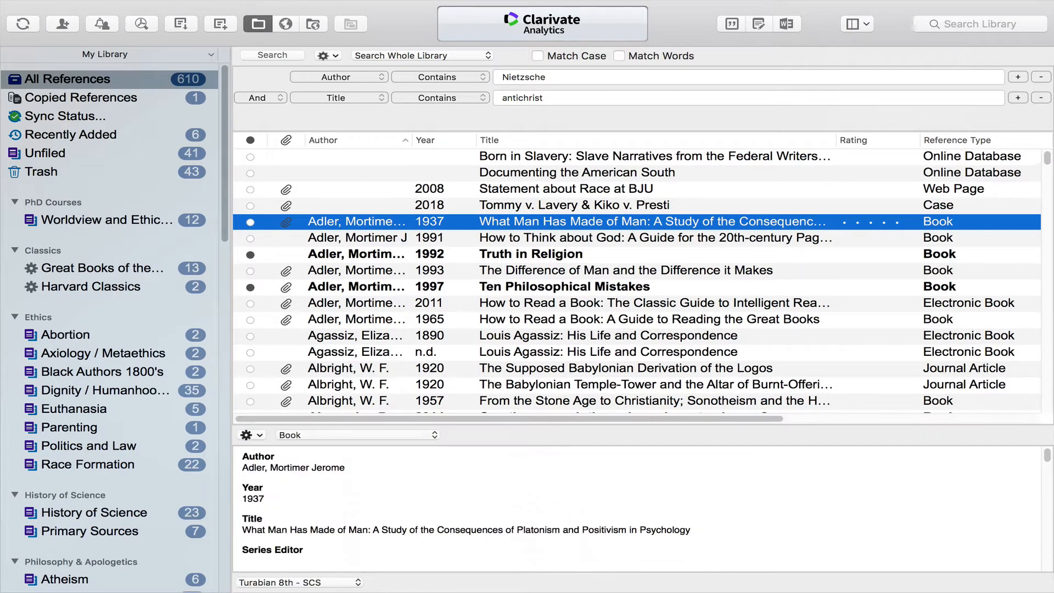
{"action": "left_click", "coordinate": [856, 23]}
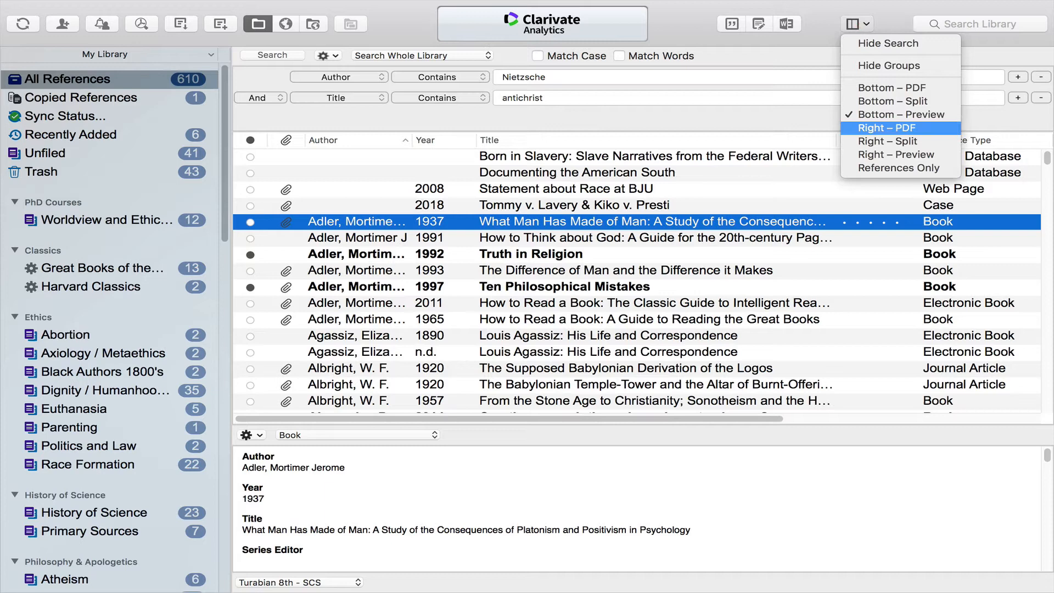
{"action": "left_click", "coordinate": [887, 127]}
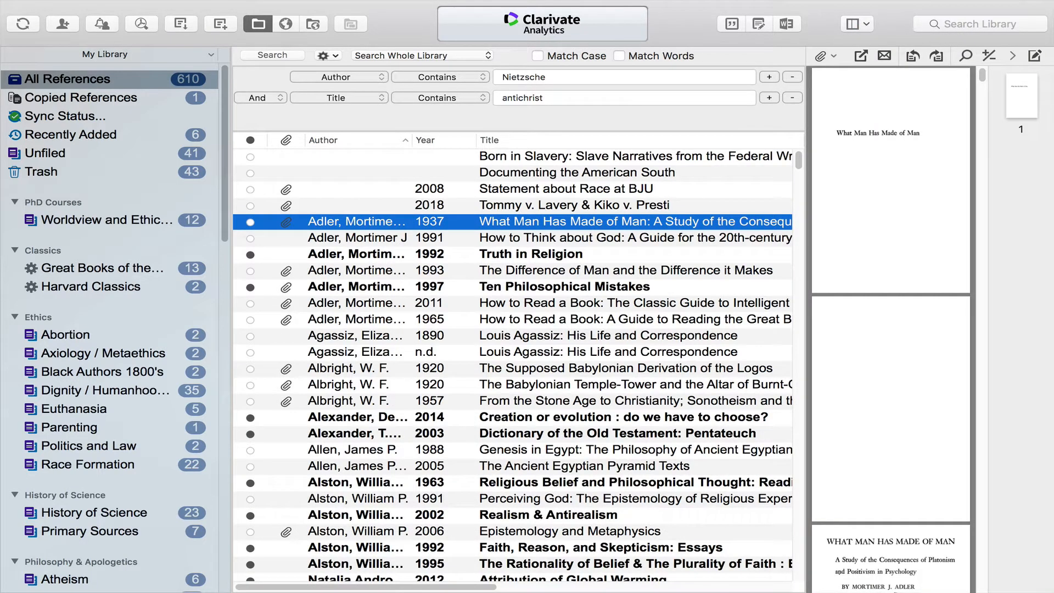
{"action": "left_click", "coordinate": [852, 24]}
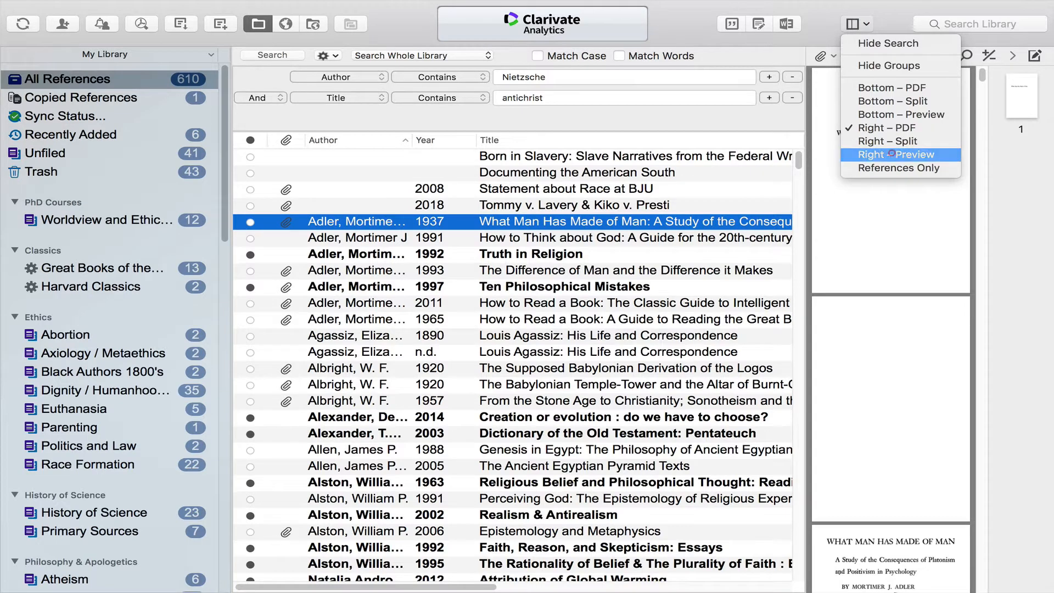
{"action": "left_click", "coordinate": [899, 168]}
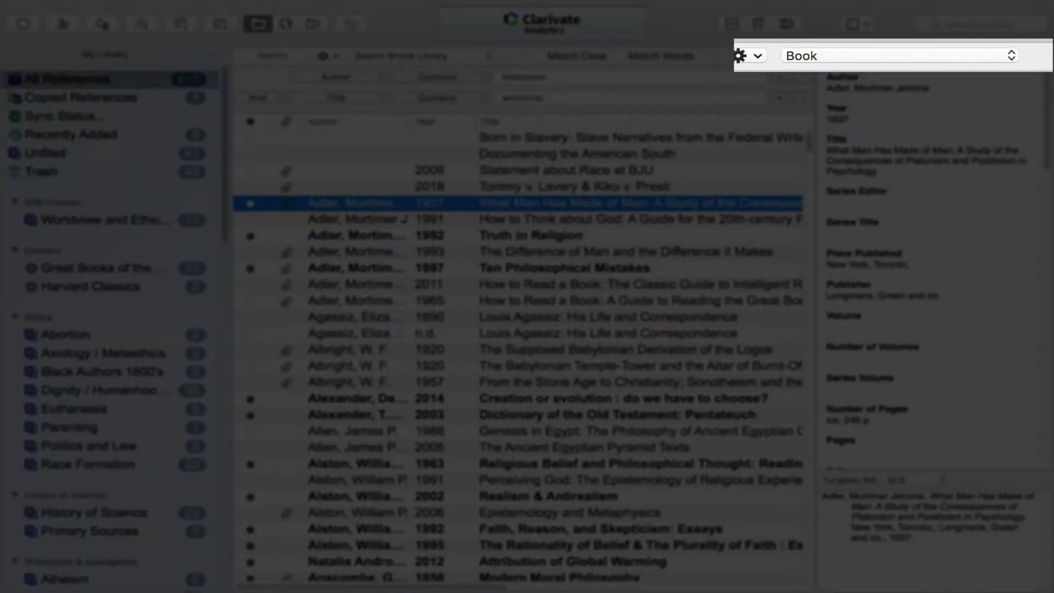
{"action": "left_click", "coordinate": [897, 56]}
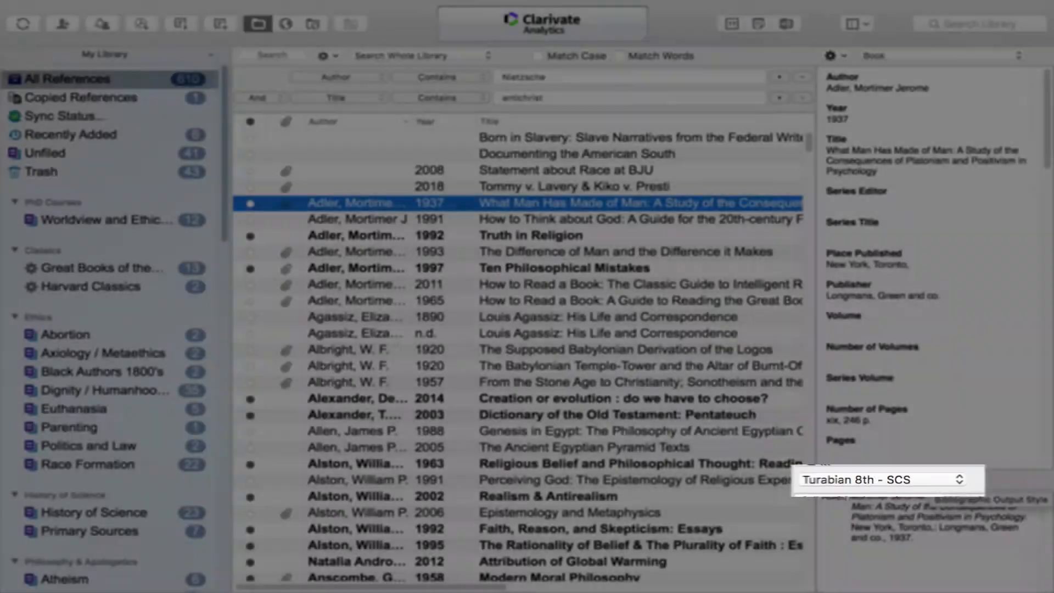
{"action": "left_click", "coordinate": [883, 480]}
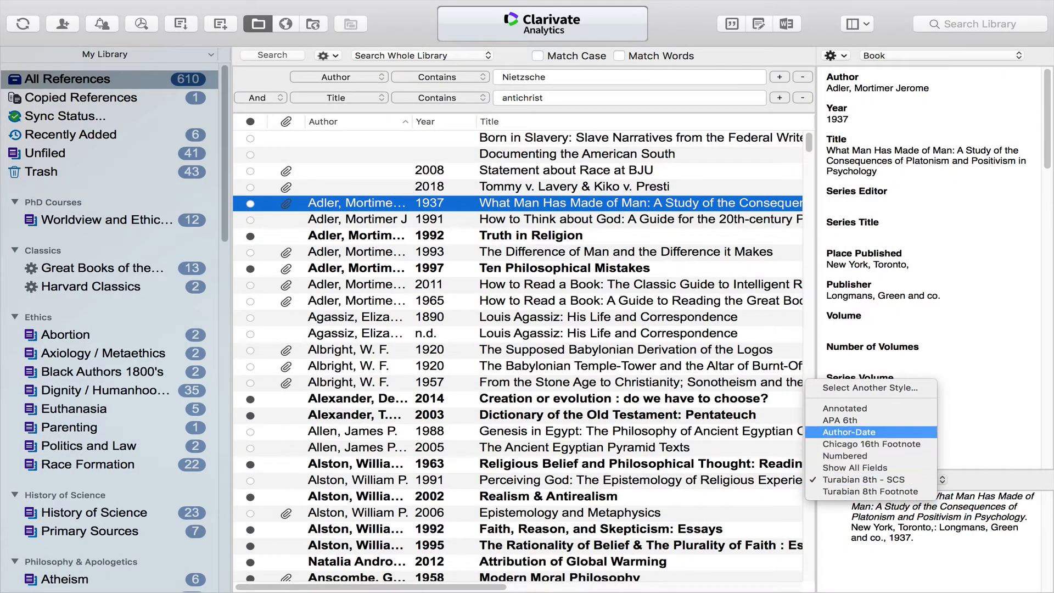
{"action": "mouse_move", "coordinate": [844, 408]}
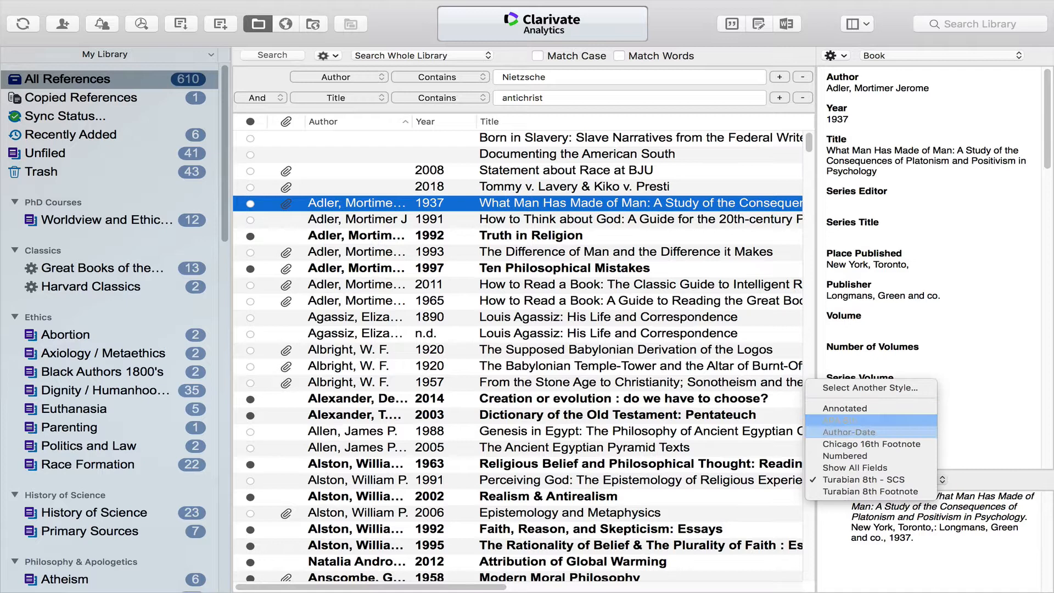
{"action": "mouse_move", "coordinate": [855, 467]}
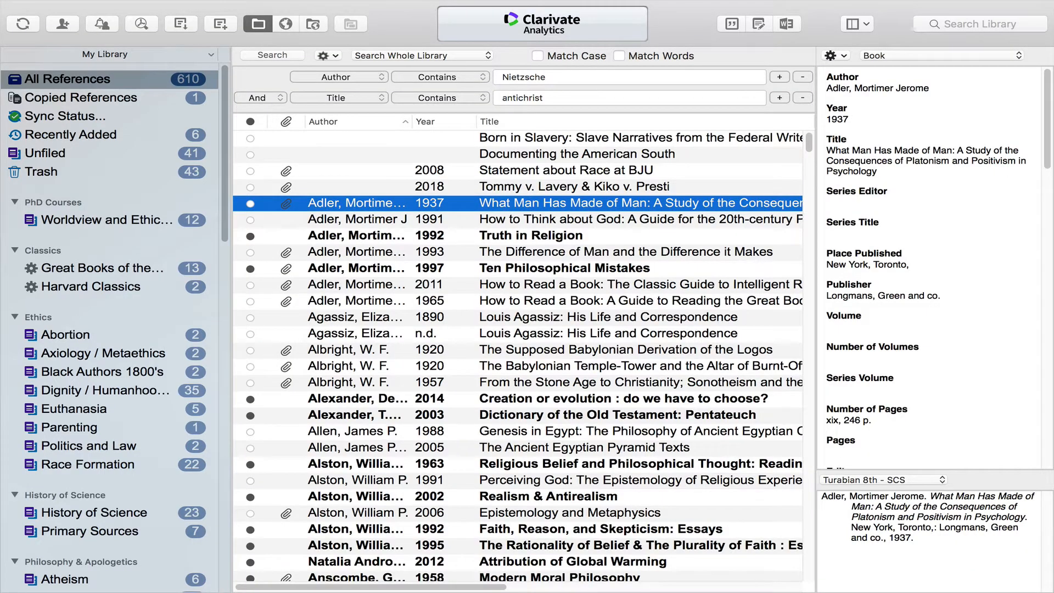
- Browse the PhD Courses and Classics group sets, then show the first Classics group's references
{"action": "scroll", "scroll_direction": "down", "scroll_amount": 3}
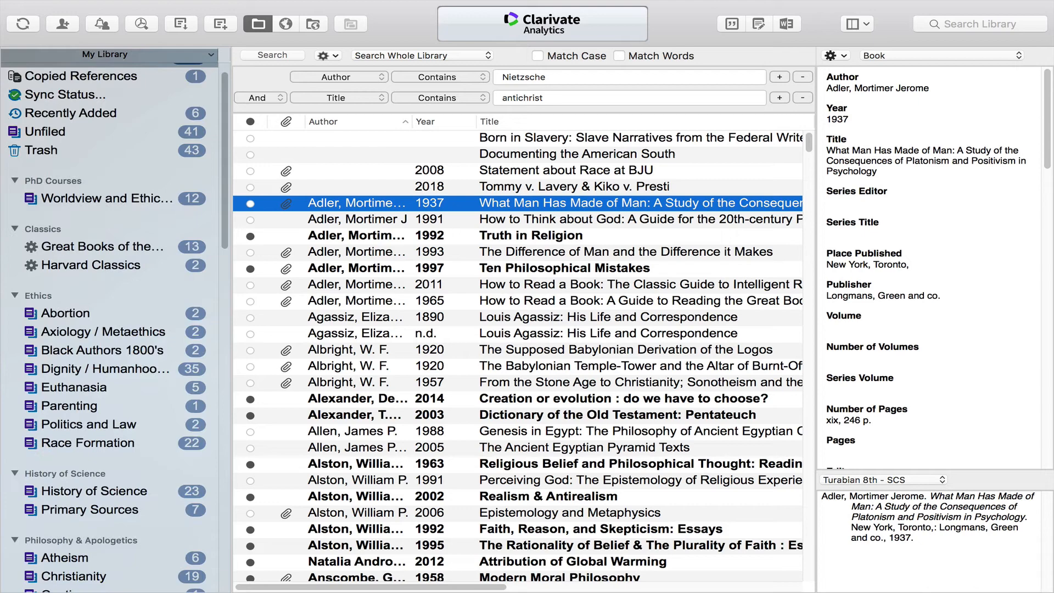
{"action": "left_click", "coordinate": [52, 181]}
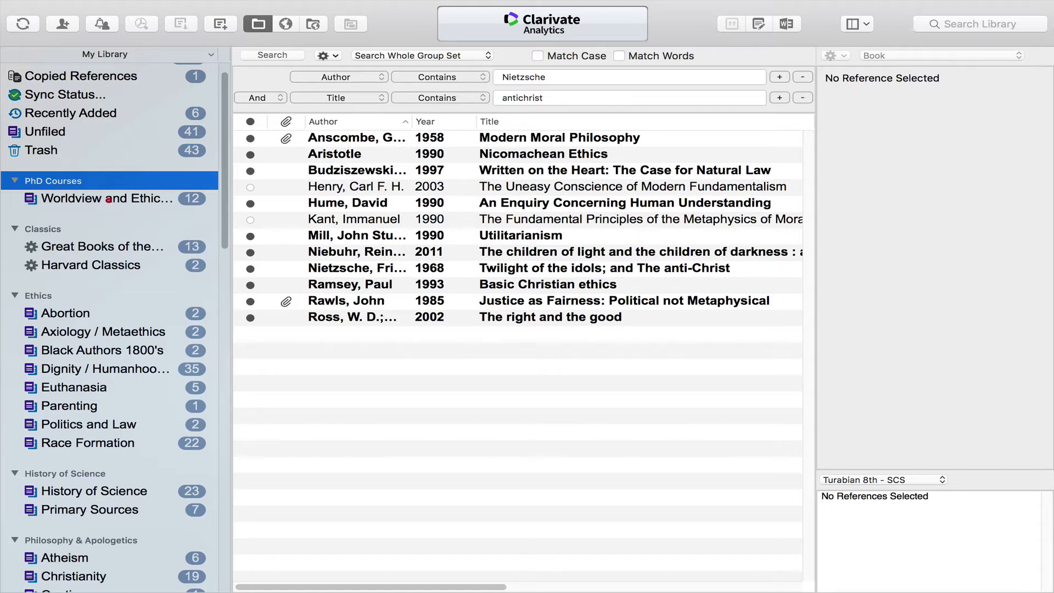
{"action": "left_click", "coordinate": [105, 199]}
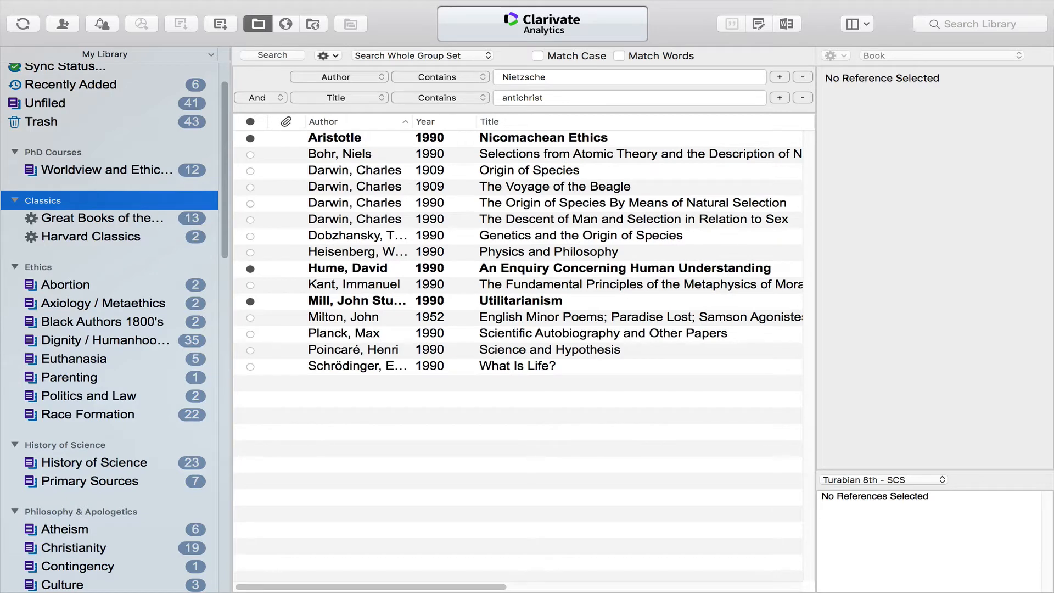
{"action": "left_click", "coordinate": [101, 218]}
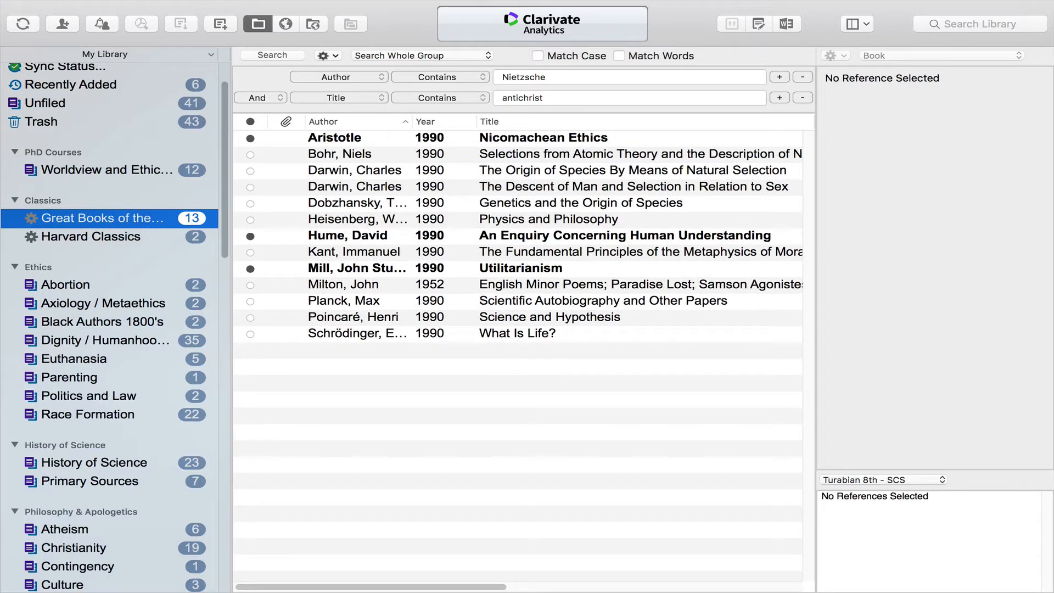
{"action": "scroll", "scroll_direction": "down", "scroll_amount": 3}
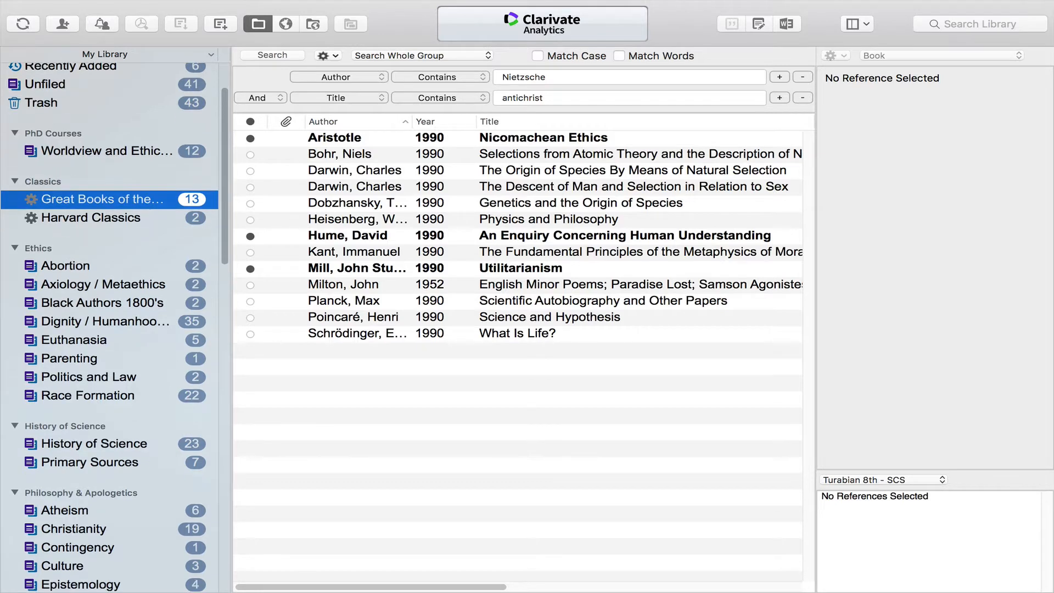
{"action": "scroll", "scroll_direction": "down", "scroll_amount": 3}
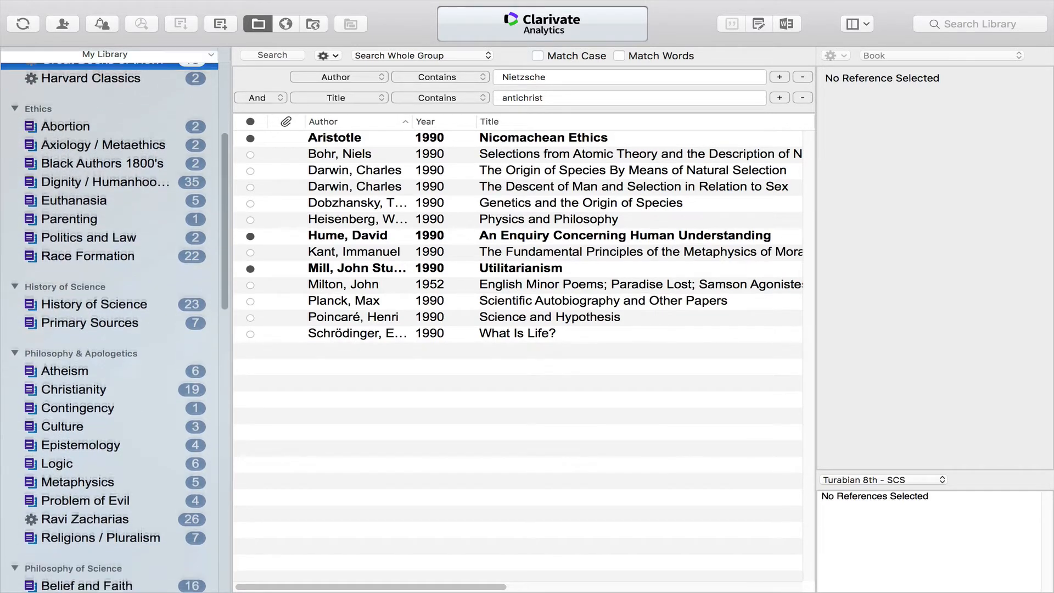
{"action": "scroll", "scroll_direction": "down", "scroll_amount": 3}
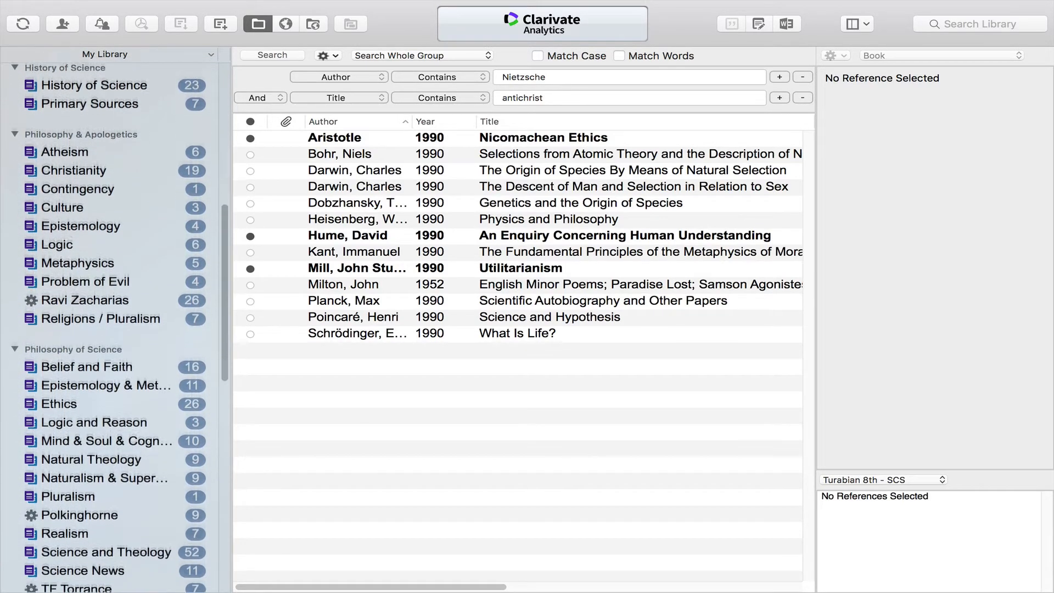
{"action": "scroll", "scroll_direction": "down", "scroll_amount": 3}
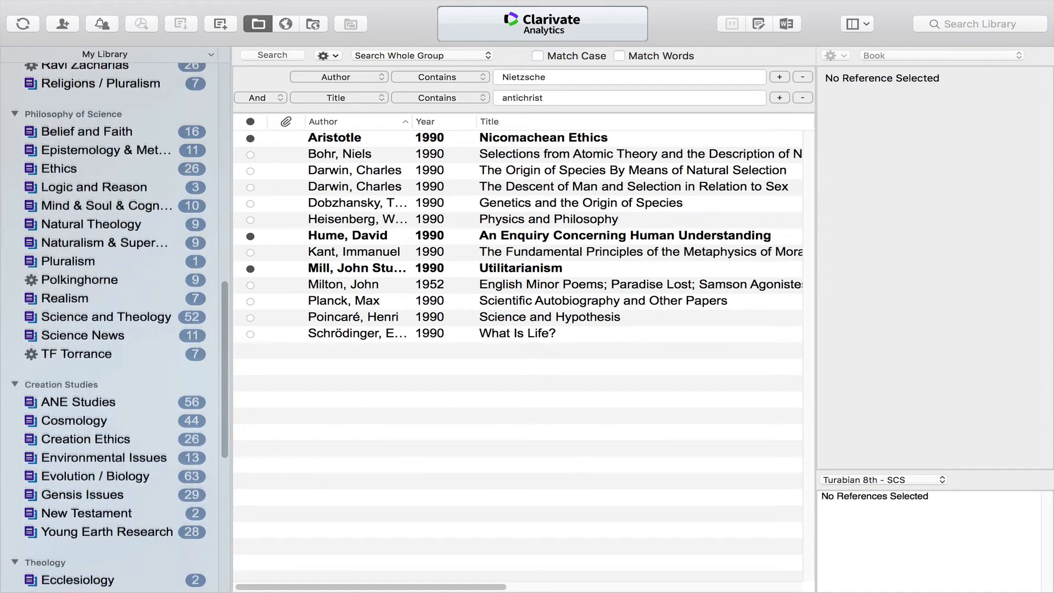
{"action": "scroll", "scroll_direction": "down", "scroll_amount": 3}
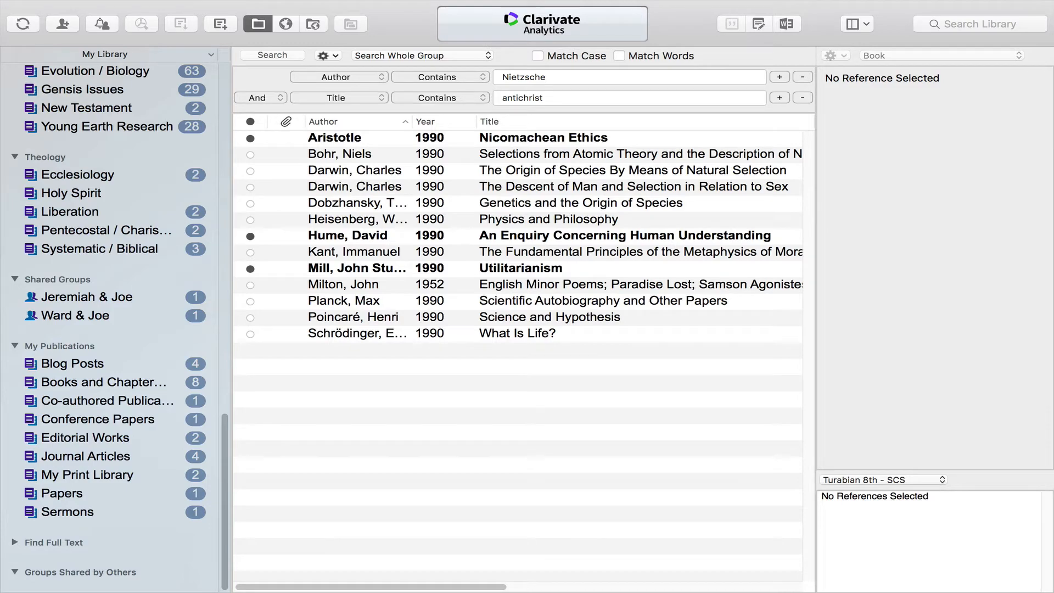
- Show all references in the My Publications group set, mostly J.R. Miller works
{"action": "left_click", "coordinate": [63, 345]}
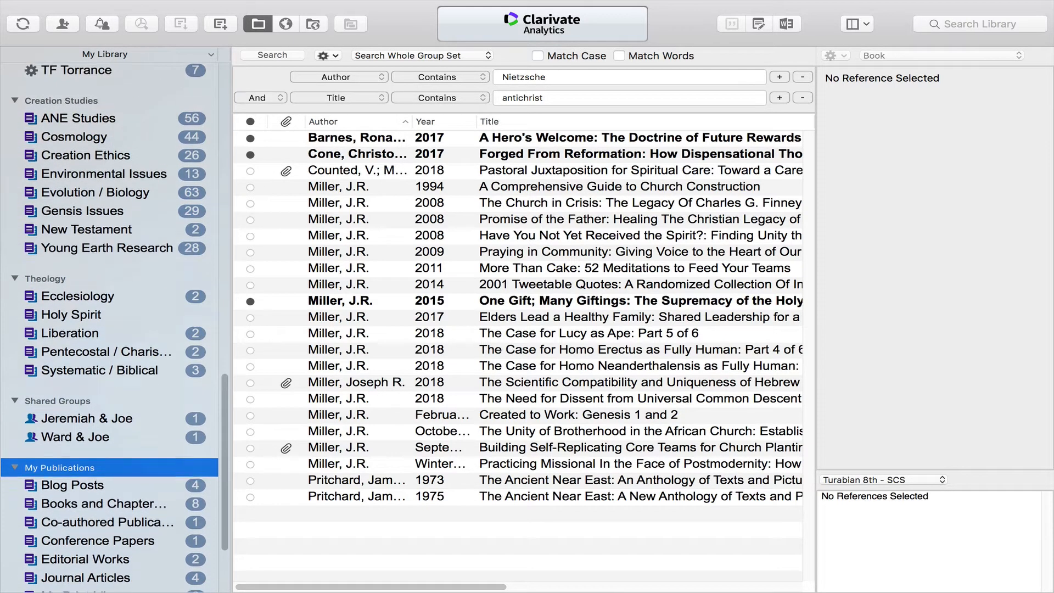
- Show the My Print Library group's references and scroll the groups pane
{"action": "scroll", "scroll_direction": "down", "scroll_amount": 3}
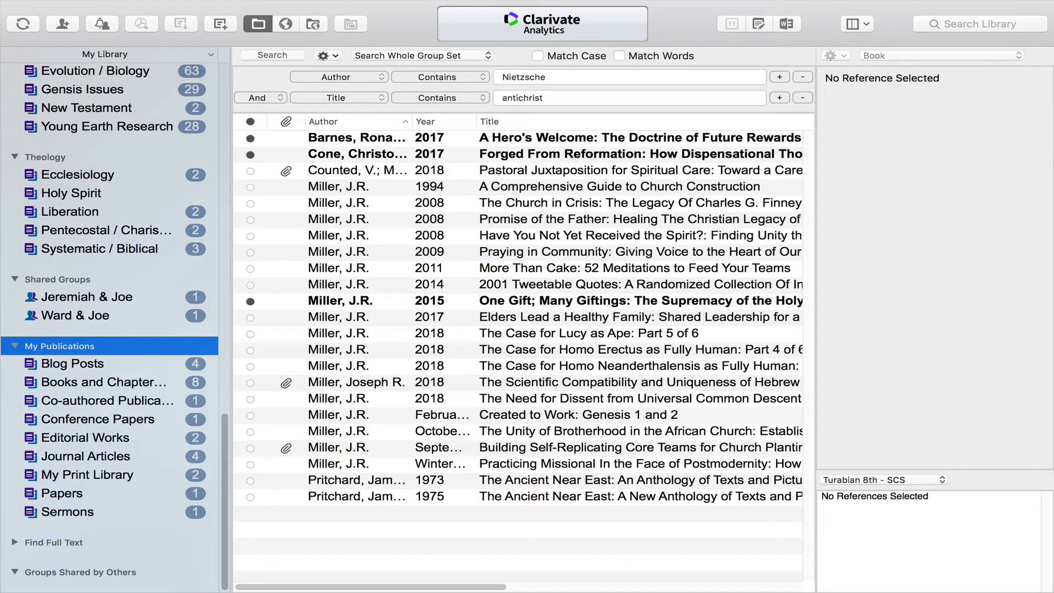
{"action": "left_click", "coordinate": [88, 474]}
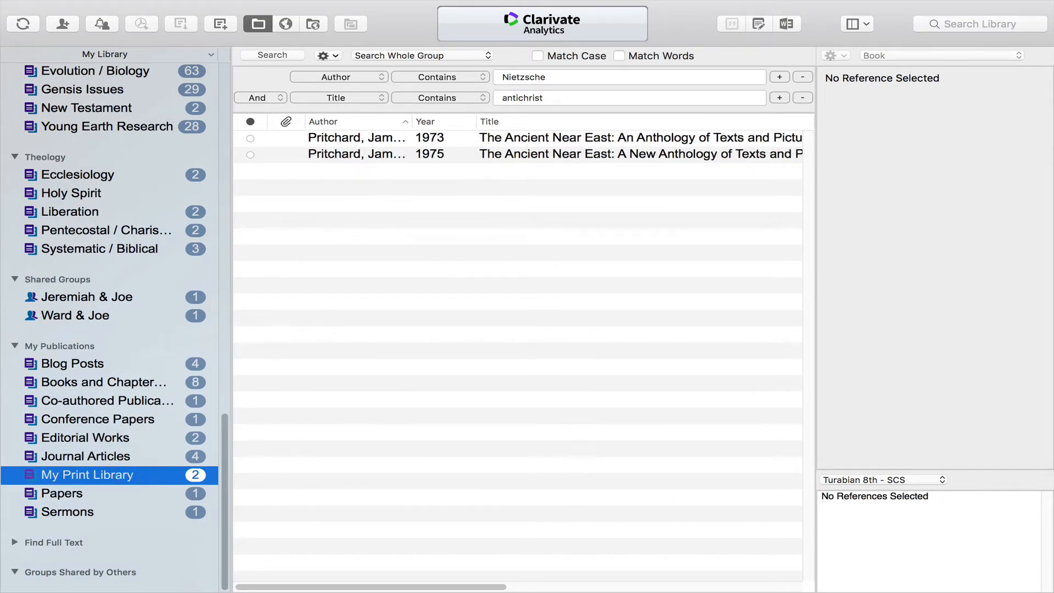
{"action": "scroll", "scroll_direction": "down", "scroll_amount": 3}
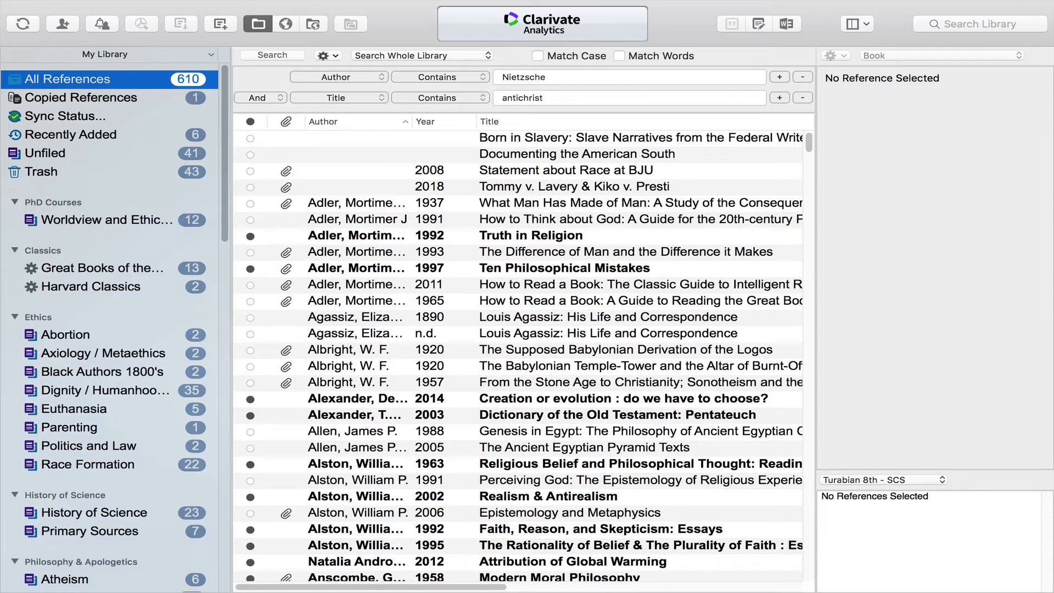
- Open the PDF attached to Adler's 1937 'What Man Has Made of Man' from File Attachments
{"action": "left_click", "coordinate": [625, 202]}
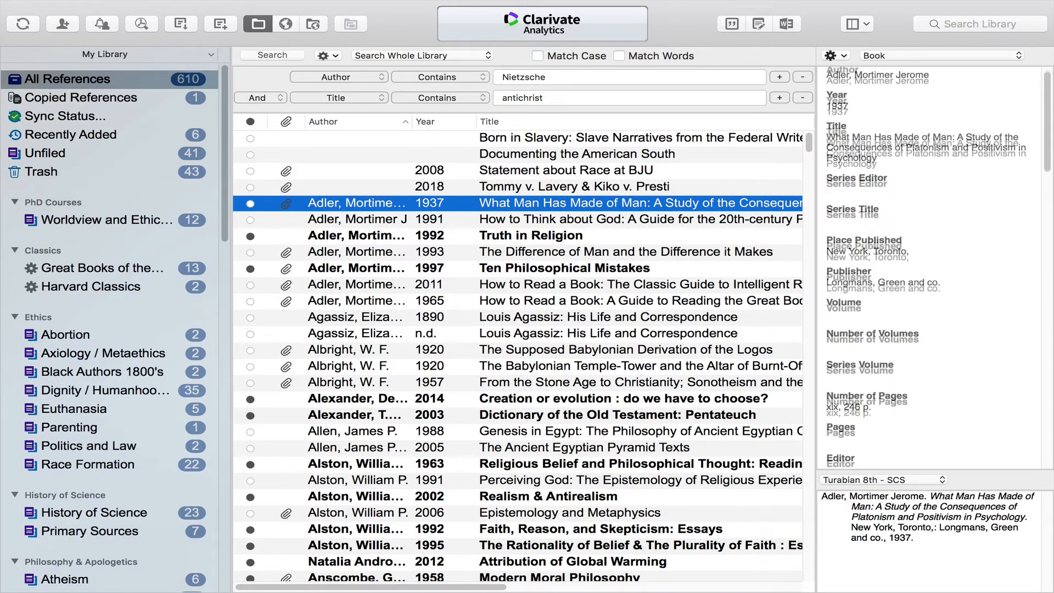
{"action": "scroll", "scroll_direction": "down", "scroll_amount": 3}
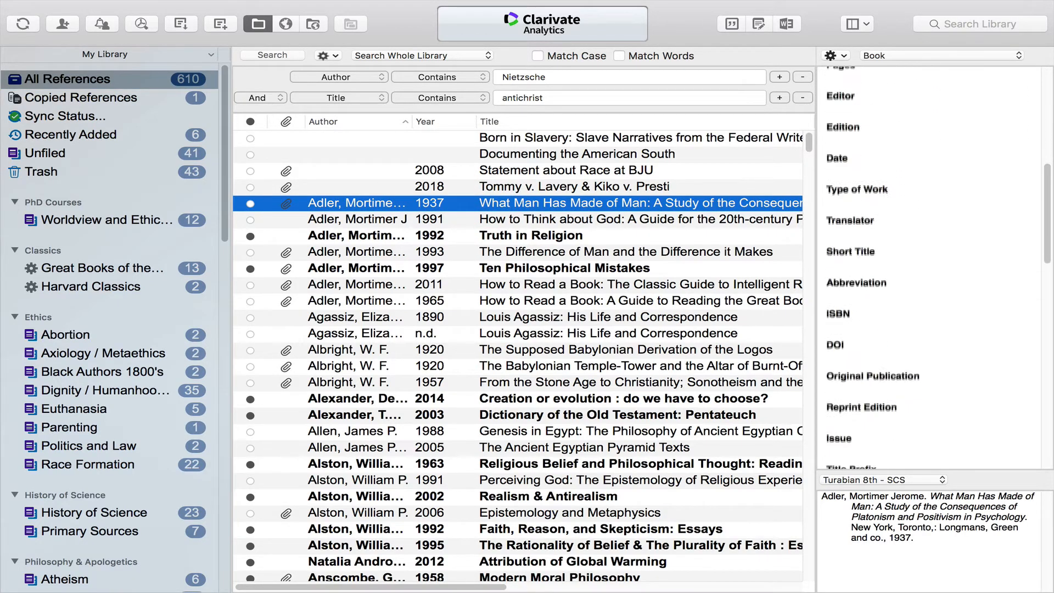
{"action": "scroll", "scroll_direction": "down", "scroll_amount": 3}
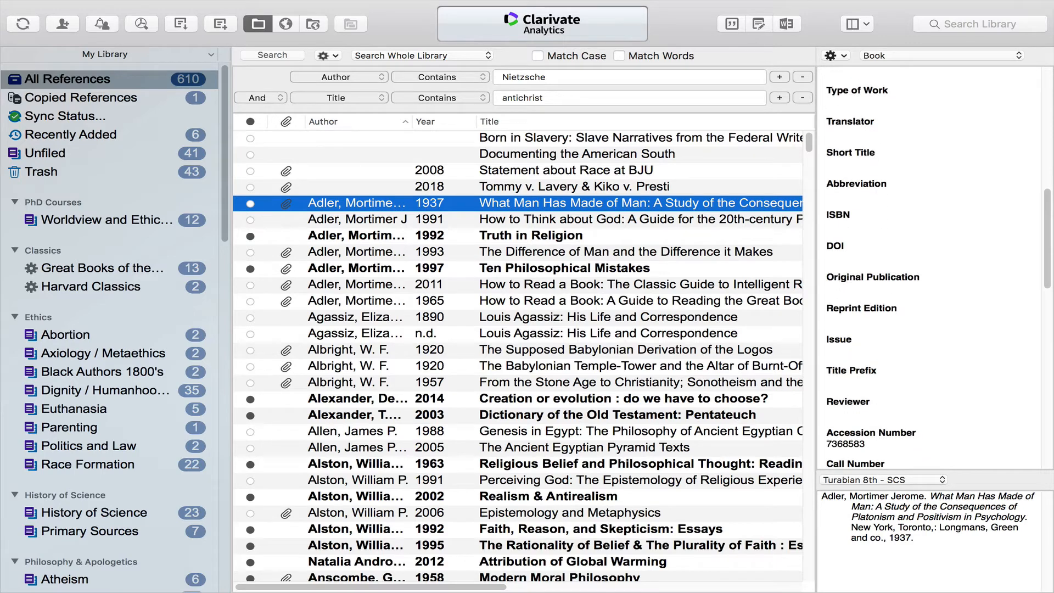
{"action": "scroll", "scroll_direction": "down", "scroll_amount": 3}
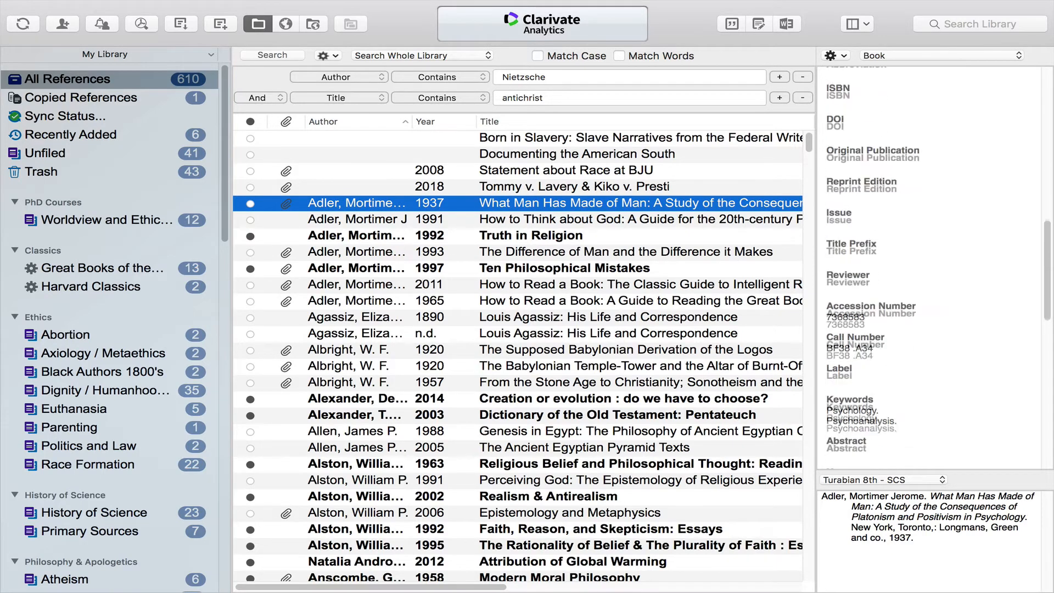
{"action": "scroll", "scroll_direction": "down", "scroll_amount": 3}
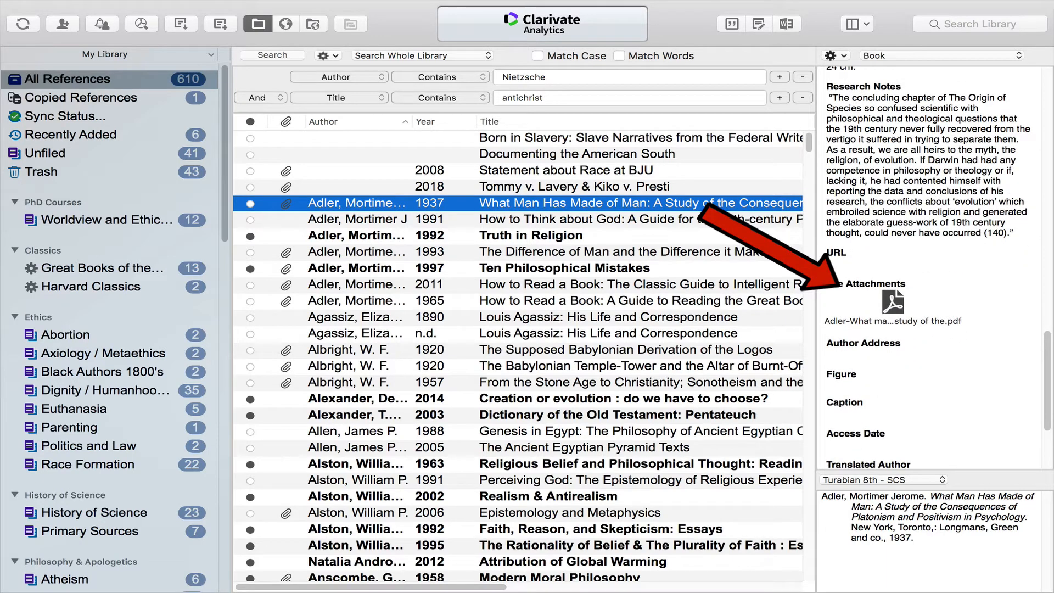
{"action": "left_click", "coordinate": [893, 303]}
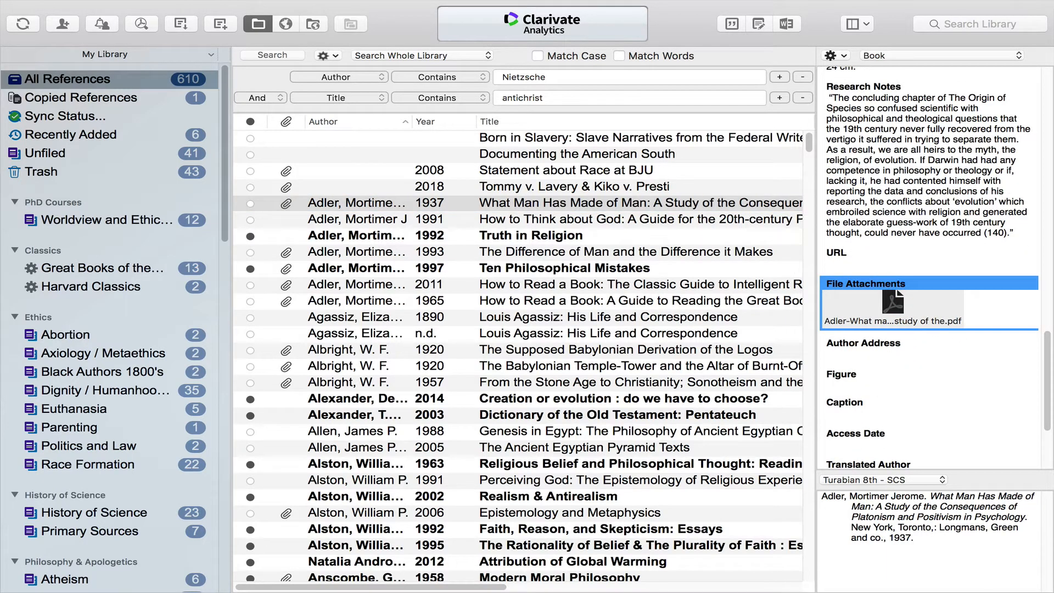
{"action": "double_click", "coordinate": [895, 300]}
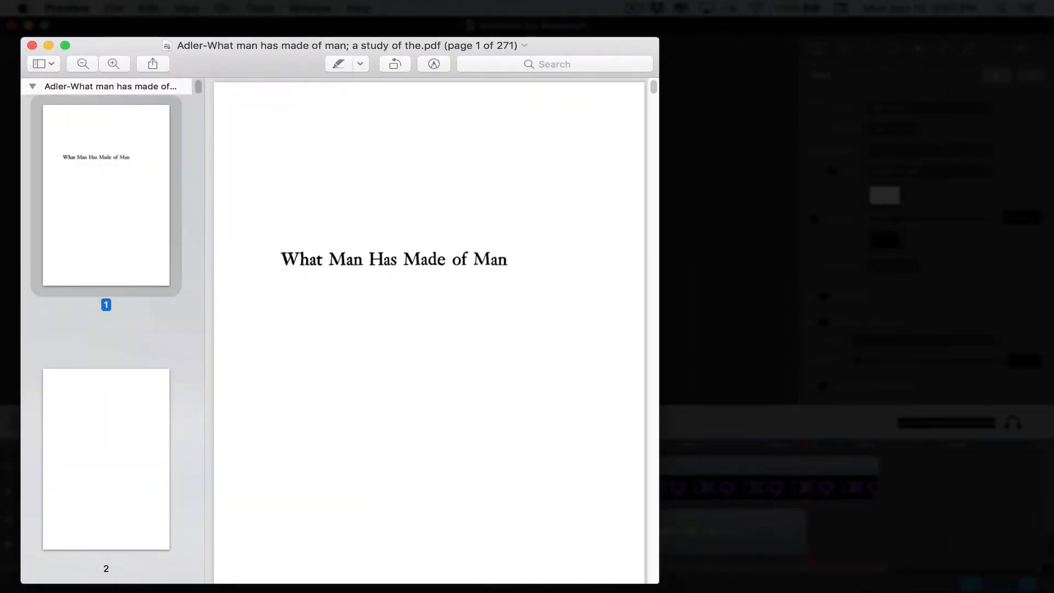
- Page through the PDF from the cover to the title page on page 2
{"action": "scroll", "scroll_direction": "down", "scroll_amount": 3}
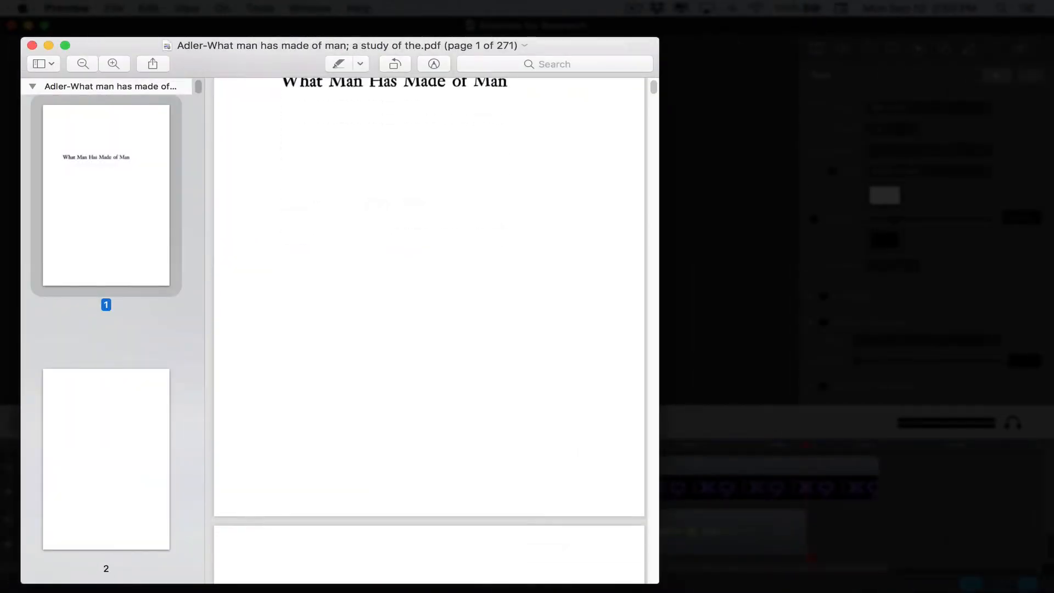
{"action": "scroll", "scroll_direction": "down", "scroll_amount": 3}
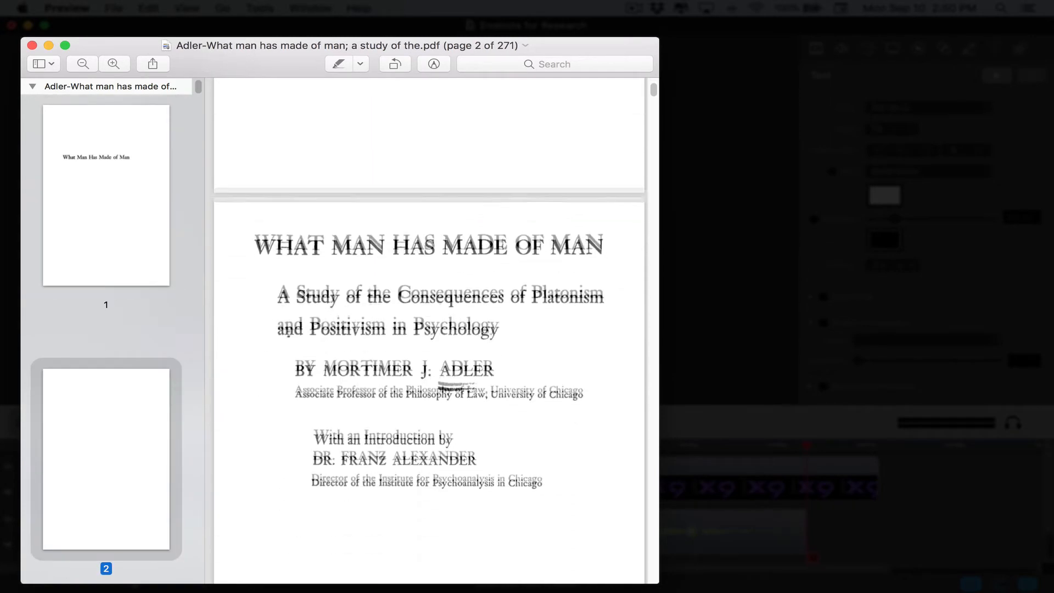
{"action": "scroll", "scroll_direction": "down", "scroll_amount": 3}
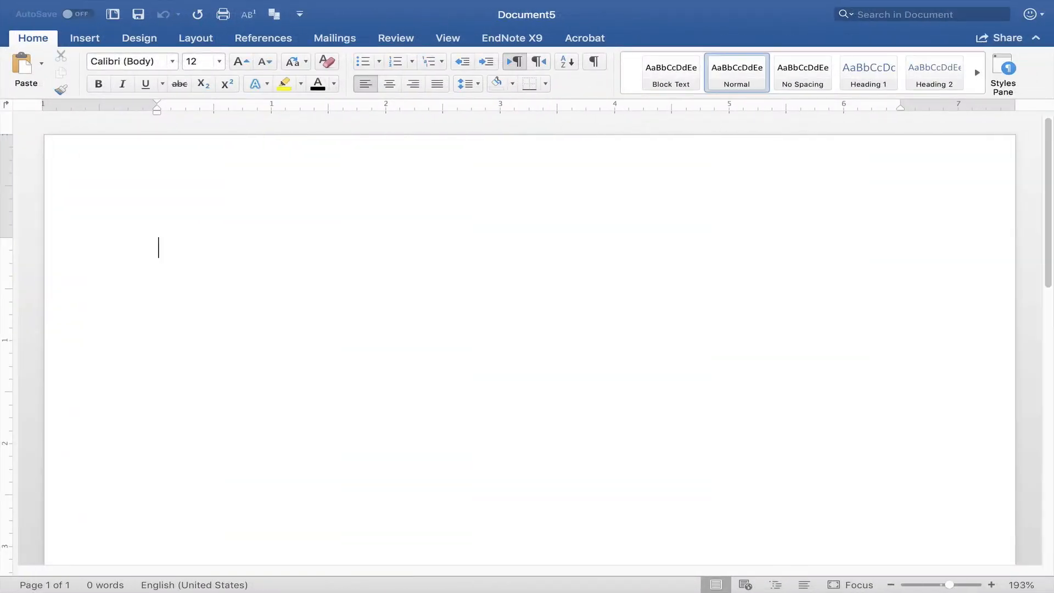
- Type placeholder text 'czxcZXcZxcZx' and add a footnote through Insert > Footnote
{"action": "type", "text": "czxcZXcZxcZx"}
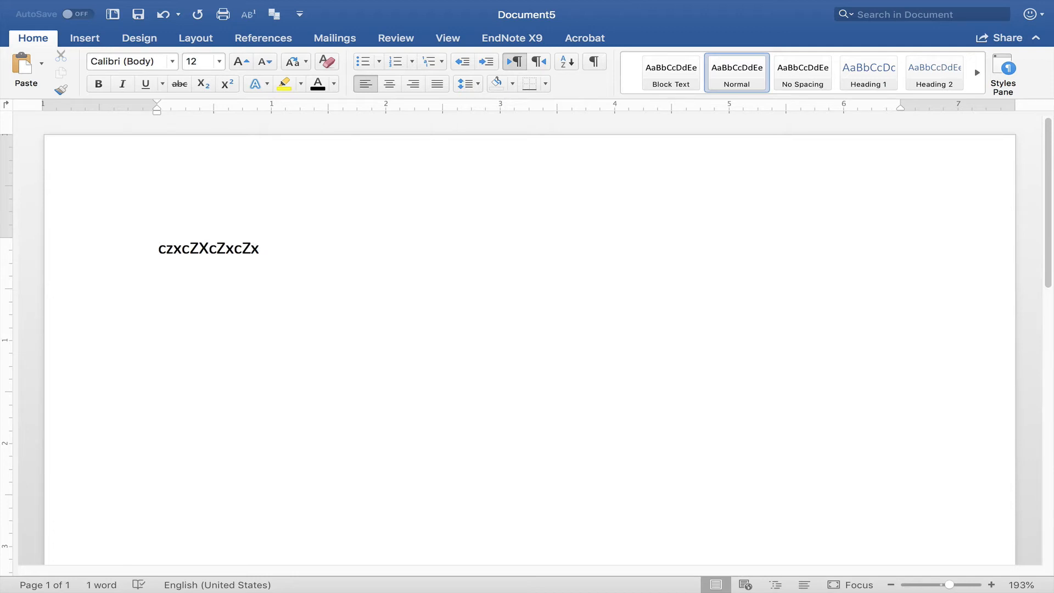
{"action": "left_click", "coordinate": [216, 8]}
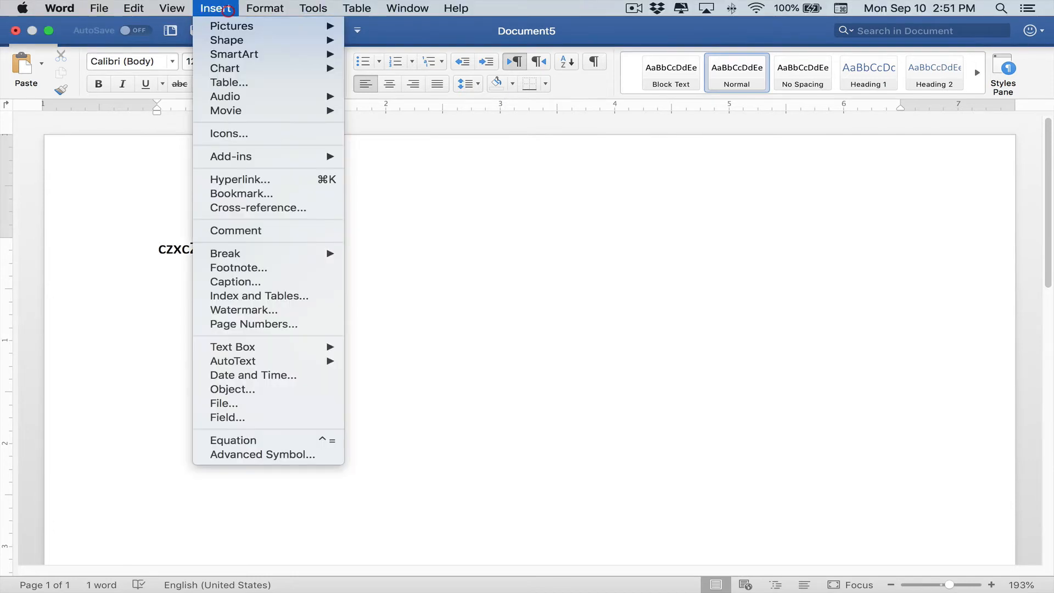
{"action": "mouse_move", "coordinate": [239, 268]}
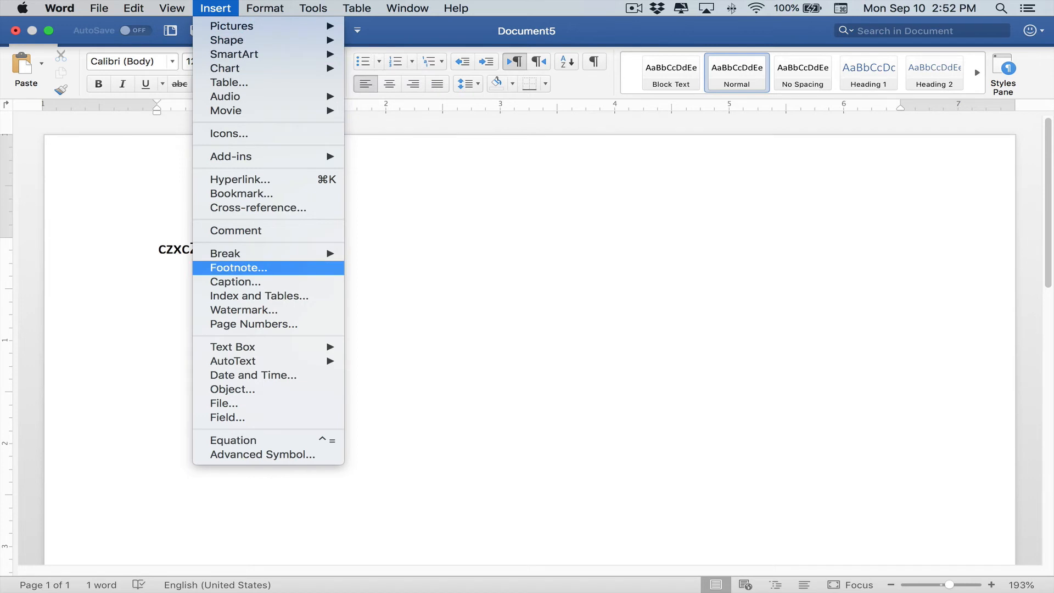
{"action": "left_click", "coordinate": [238, 267]}
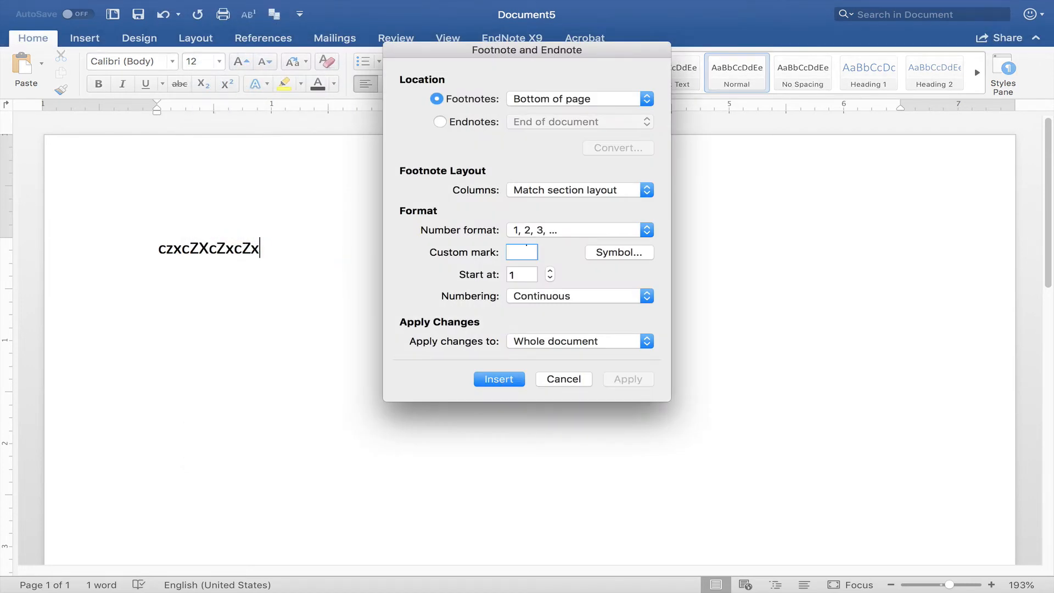
{"action": "left_click", "coordinate": [499, 378]}
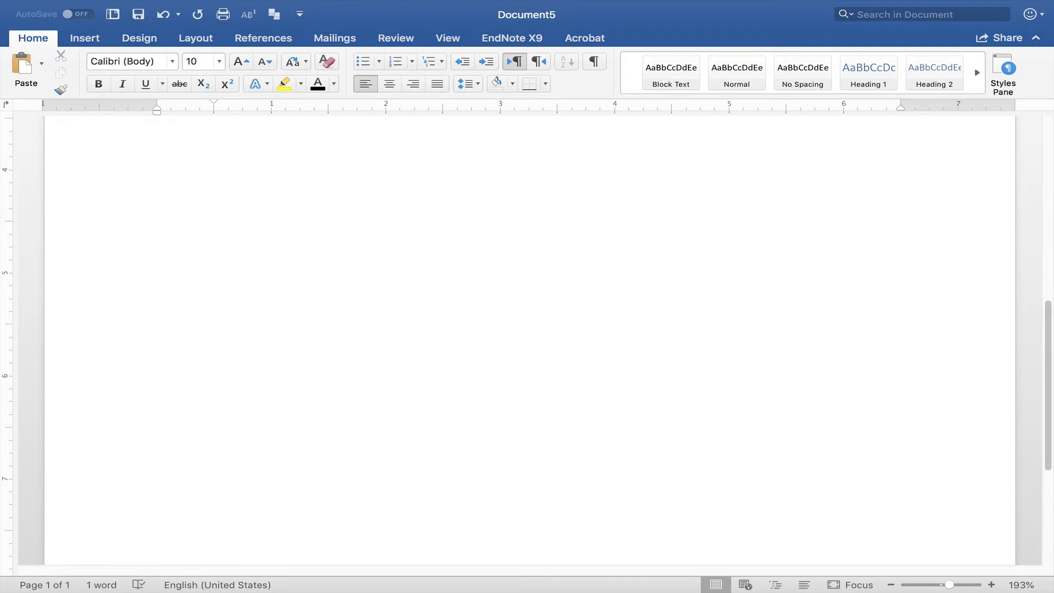
{"action": "left_click", "coordinate": [511, 38]}
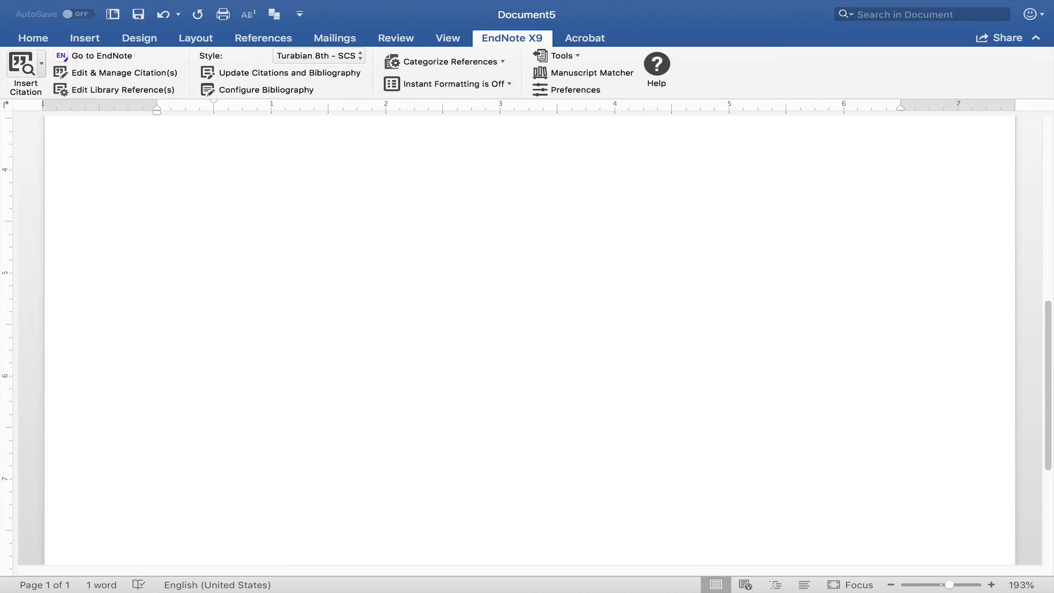
- Cite the reference selected in EndNote with Insert Selected Citation(s)
{"action": "left_click", "coordinate": [41, 63]}
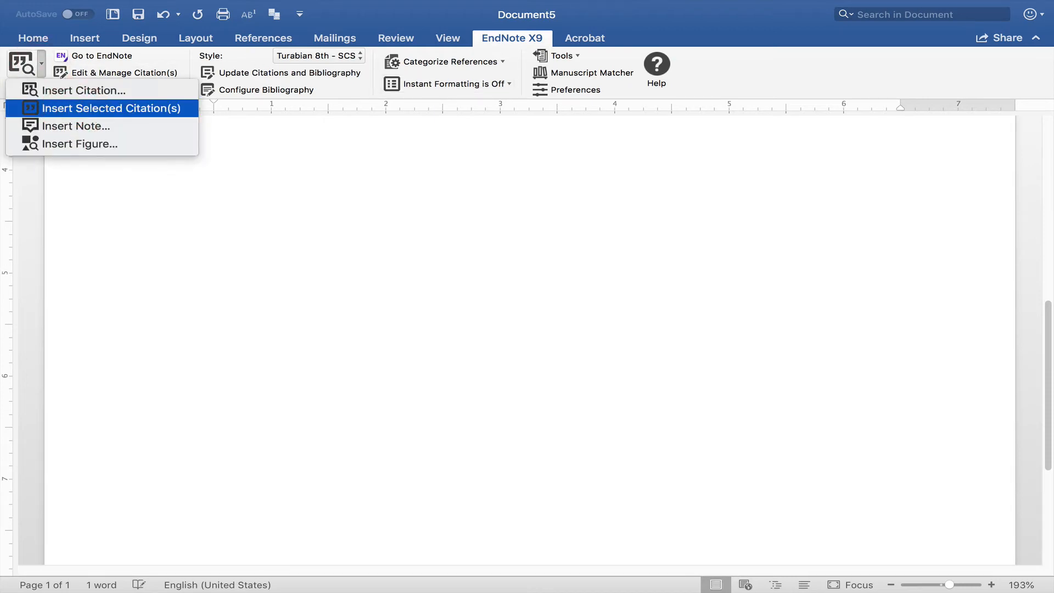
{"action": "left_click", "coordinate": [111, 108]}
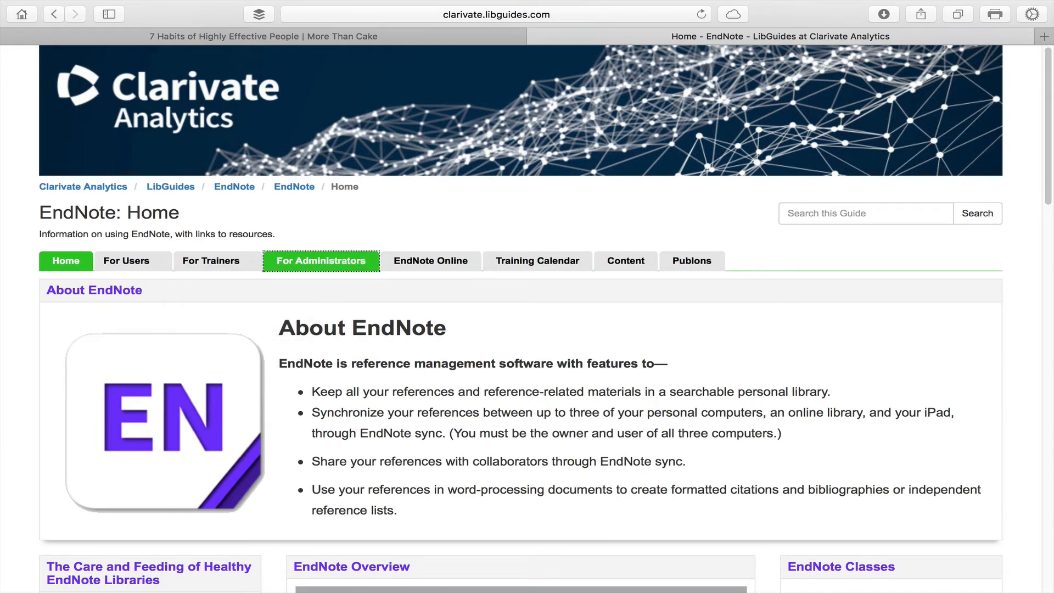
- Scroll the EndNote LibGuides home page down to the Overview video and class schedule
{"action": "left_click", "coordinate": [625, 261]}
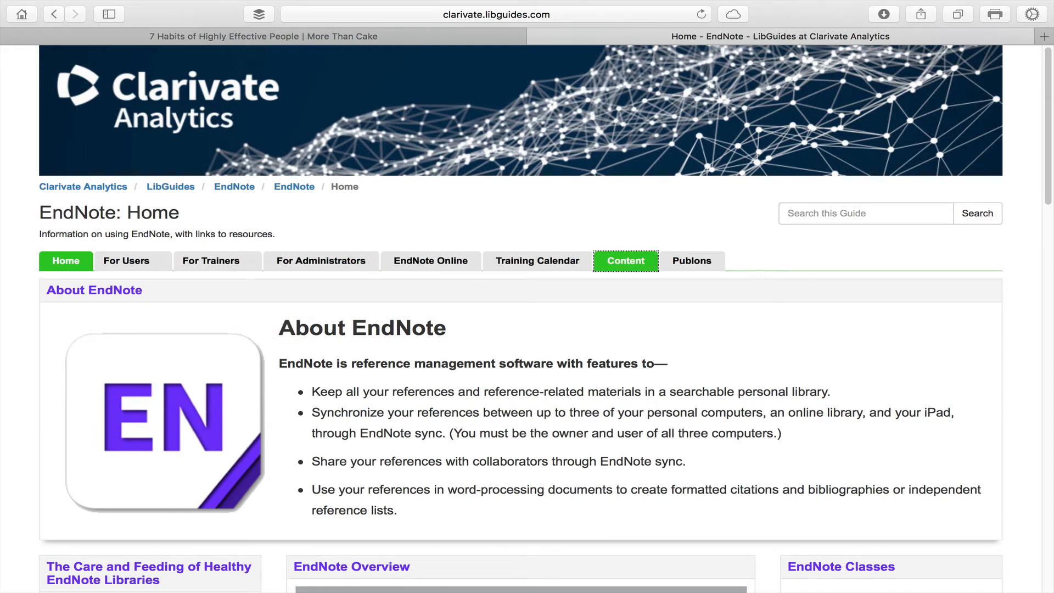
{"action": "scroll", "scroll_direction": "down", "scroll_amount": 3}
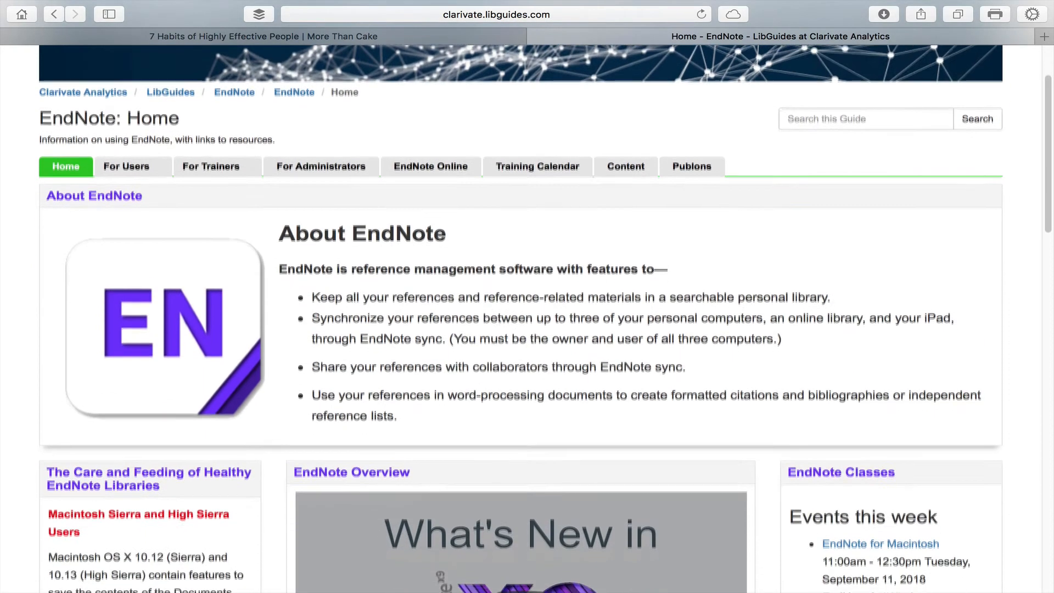
{"action": "scroll", "scroll_direction": "down", "scroll_amount": 3}
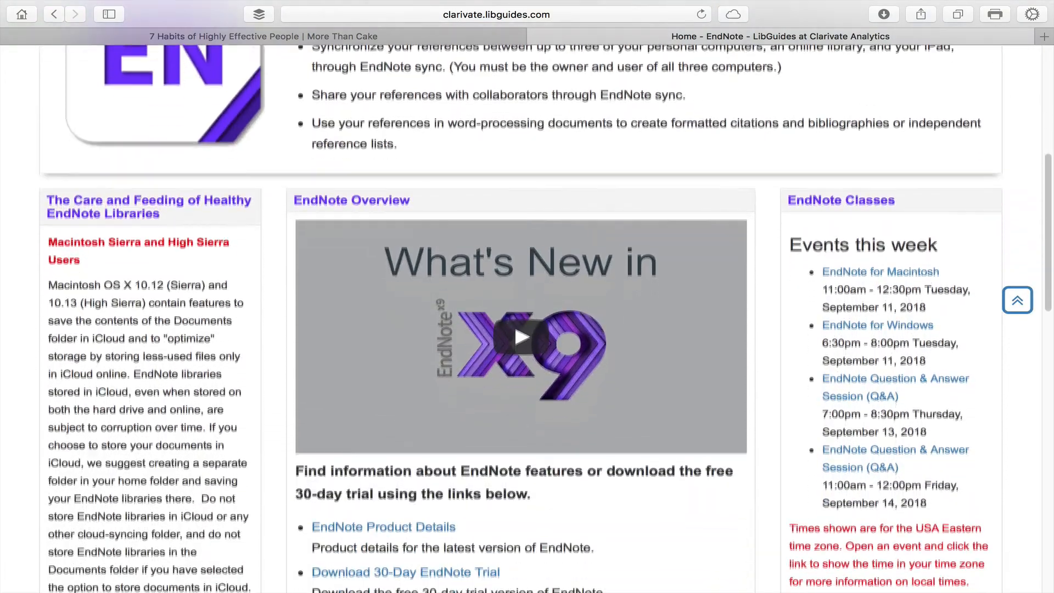